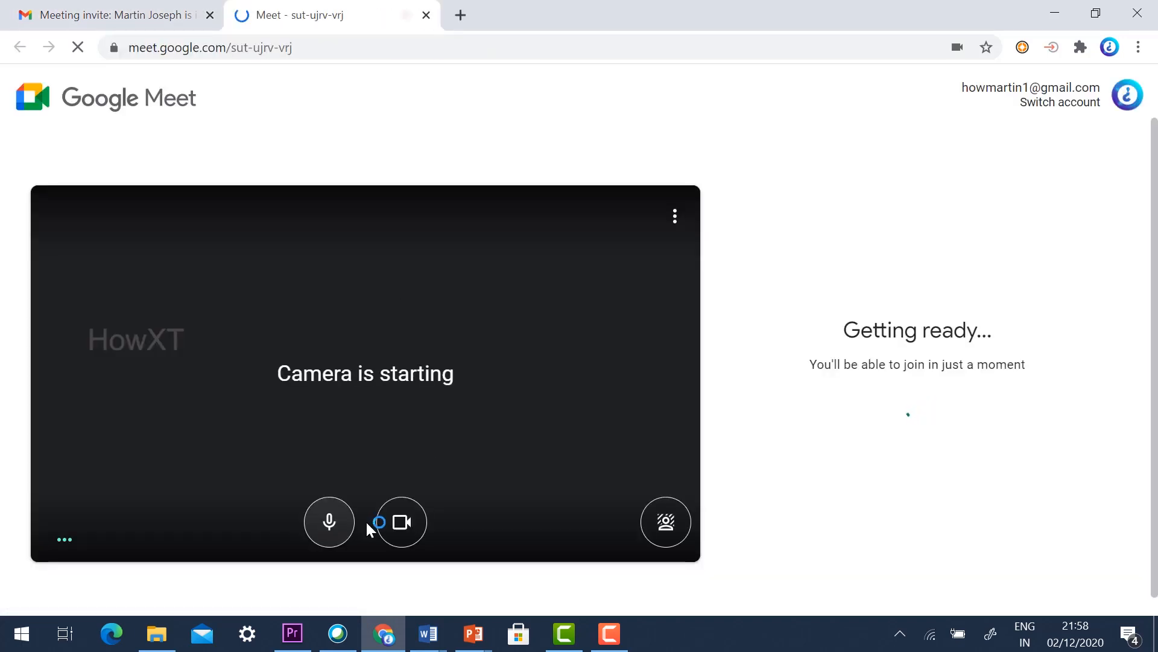
Step: Turn off the camera on the pre-join screen and ask to join the meeting
left_click(401, 521)
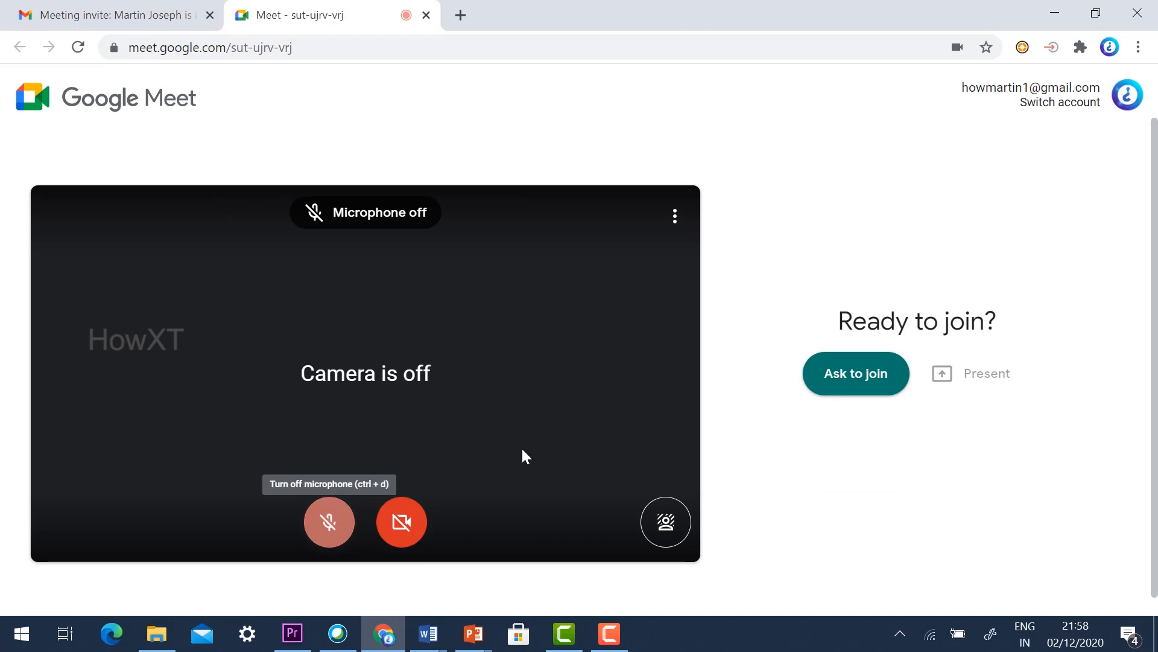
left_click(855, 373)
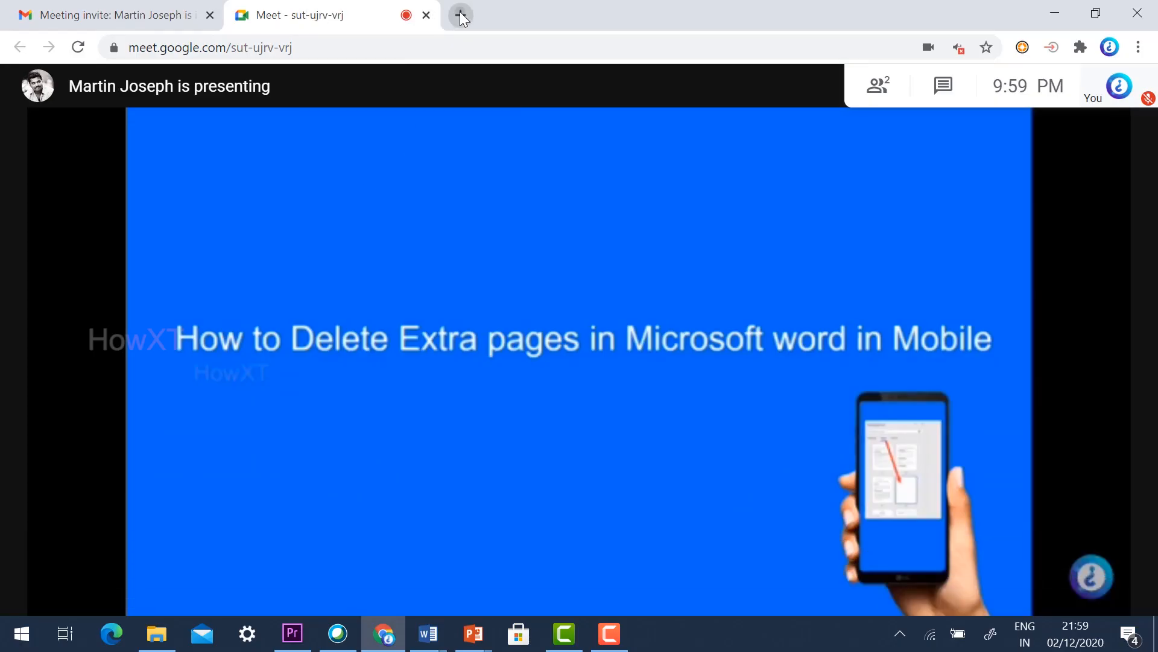
Step: Search YouTube for 'howxt' in a new tab and start the Auto Admit Students in Google Meet video
left_click(461, 15)
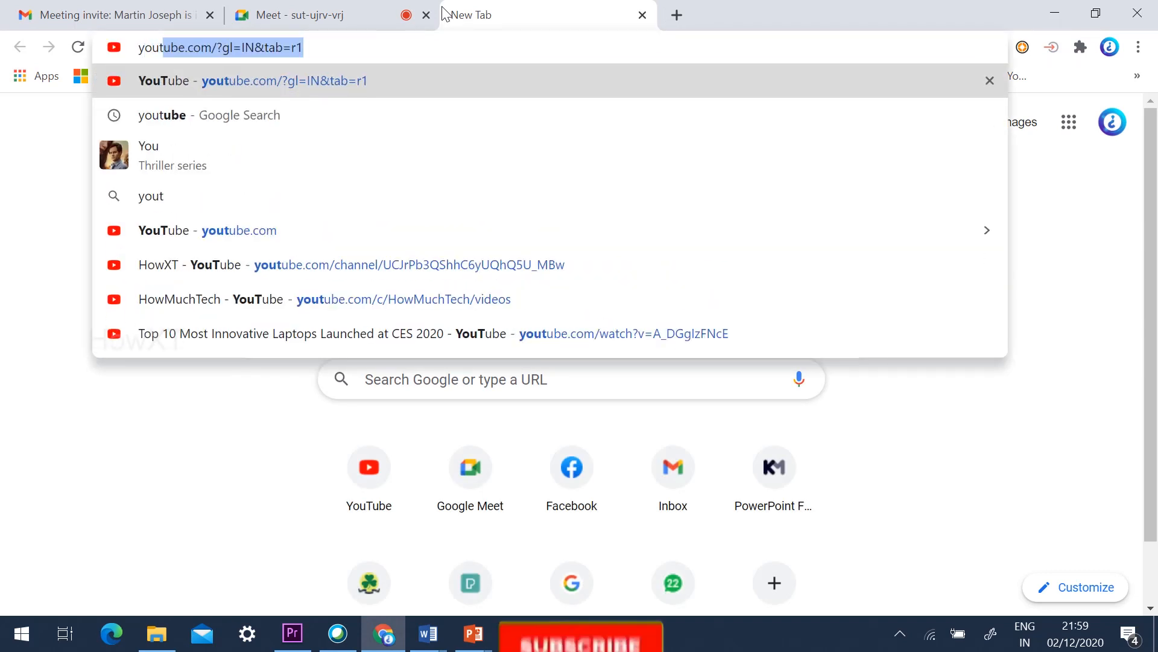
left_click(251, 80)
type("h")
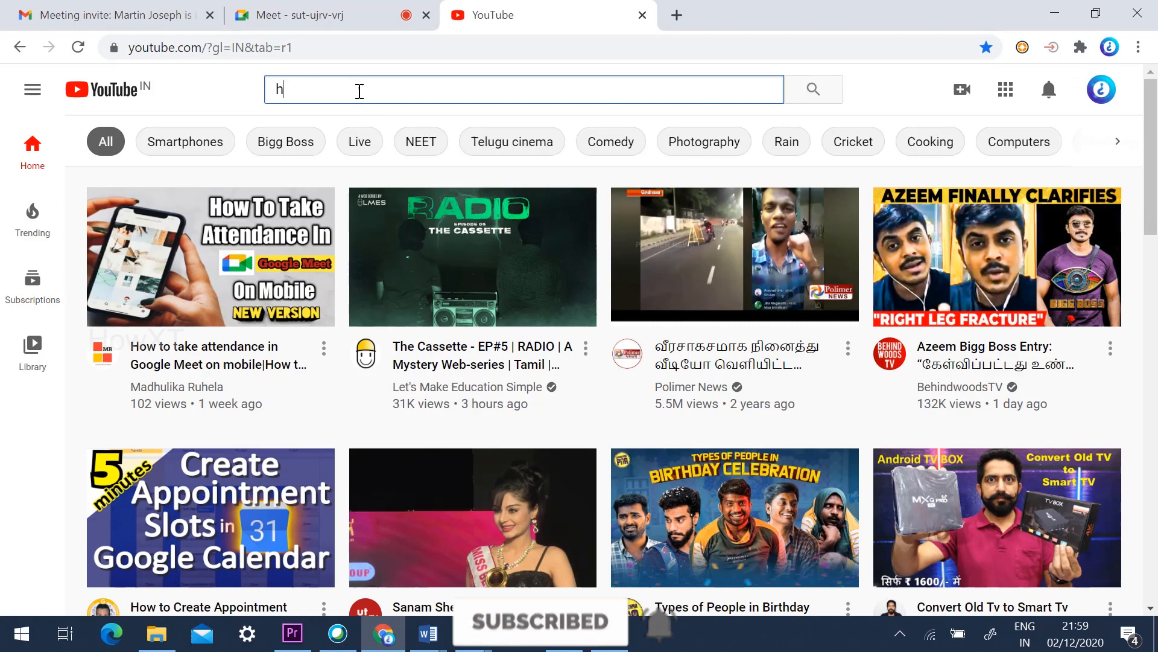
type("owxt")
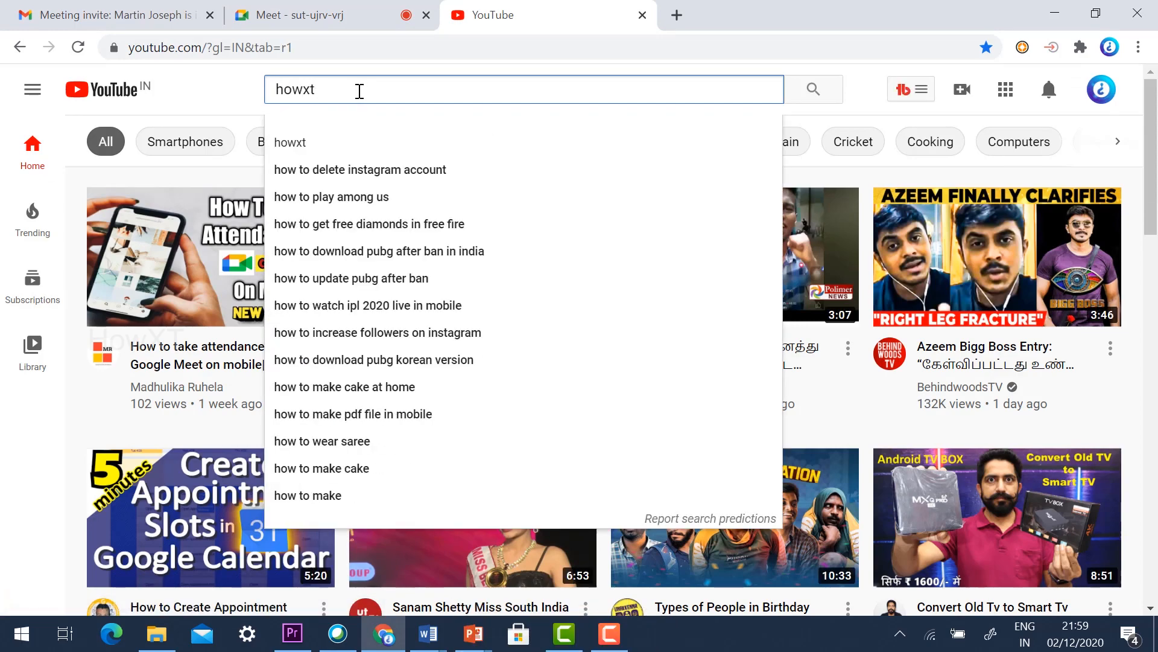
key("Return")
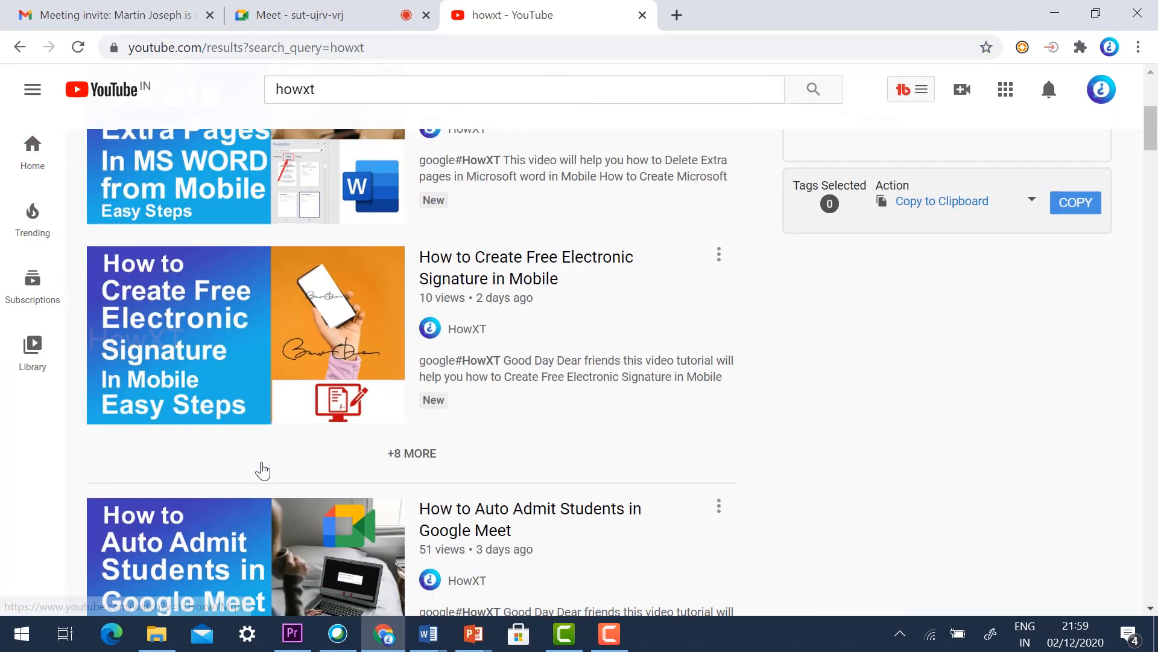
left_click(246, 556)
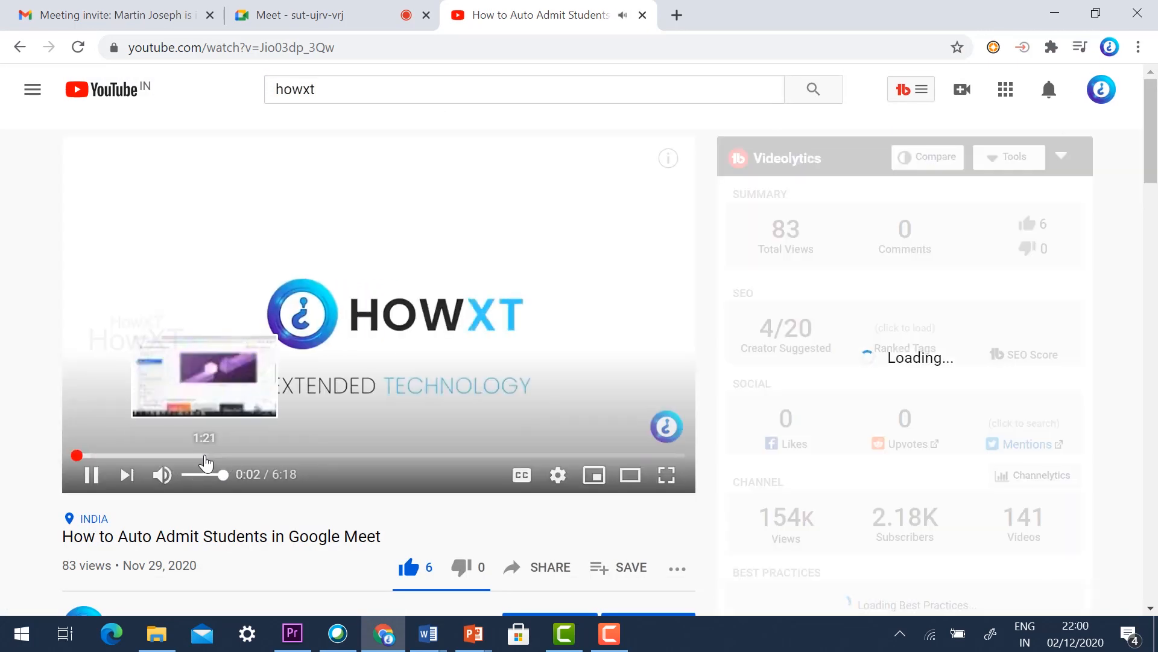
Step: Pause and resume the video, then mute the YouTube tab's sound from its speaker icon
left_click(92, 474)
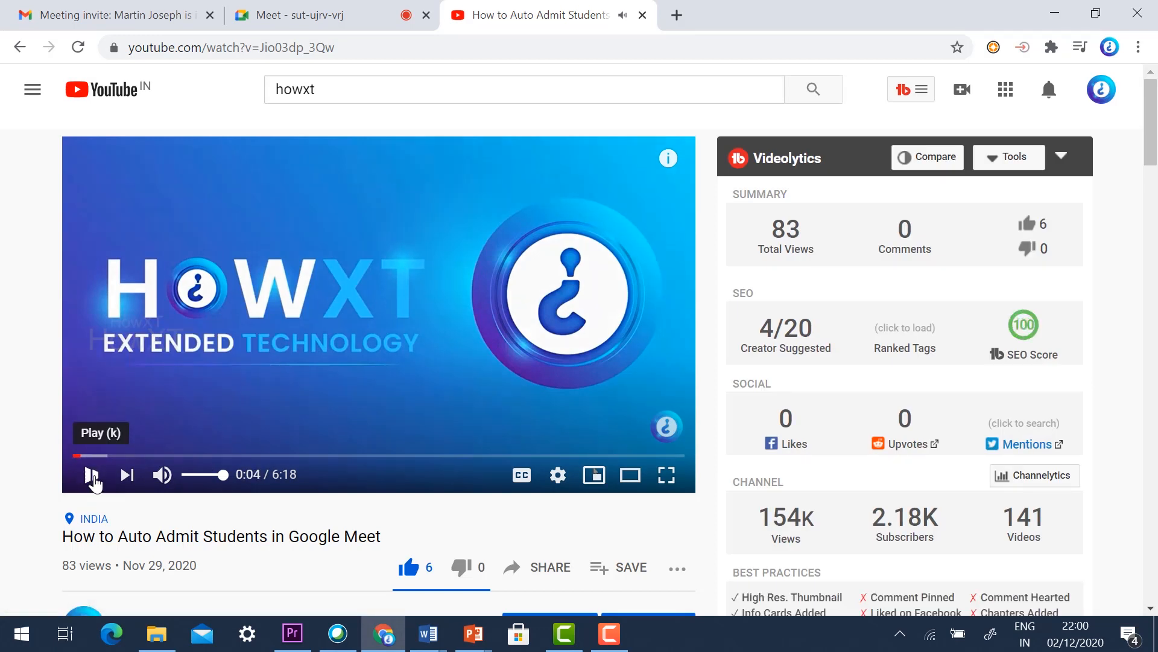
left_click(92, 475)
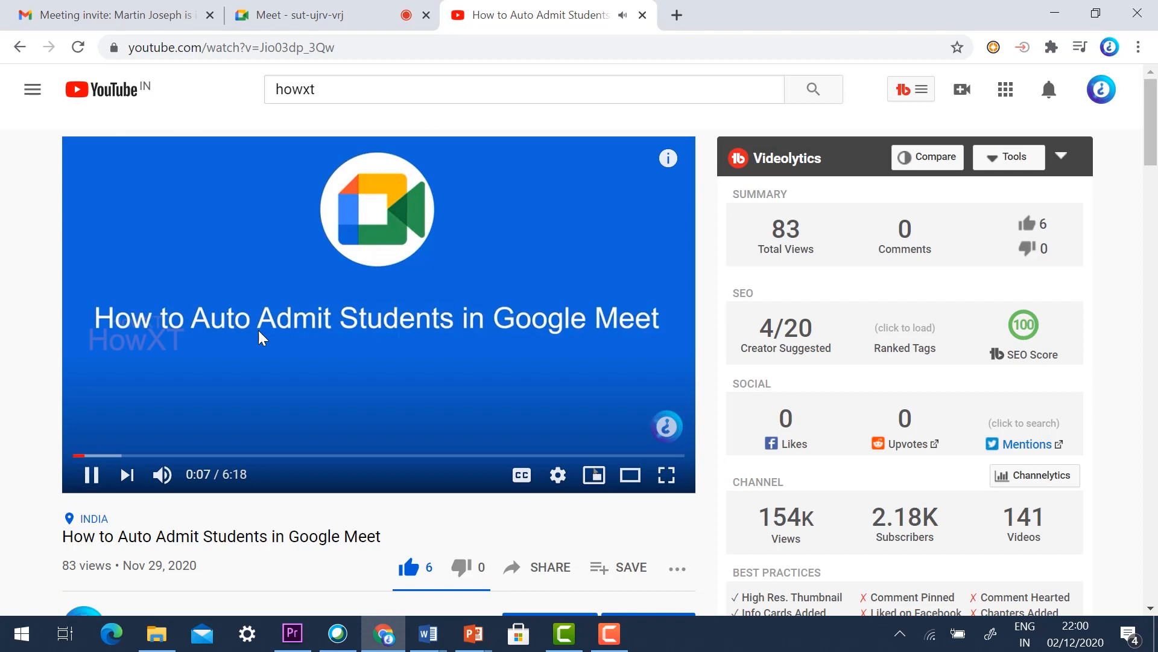
right_click(540, 14)
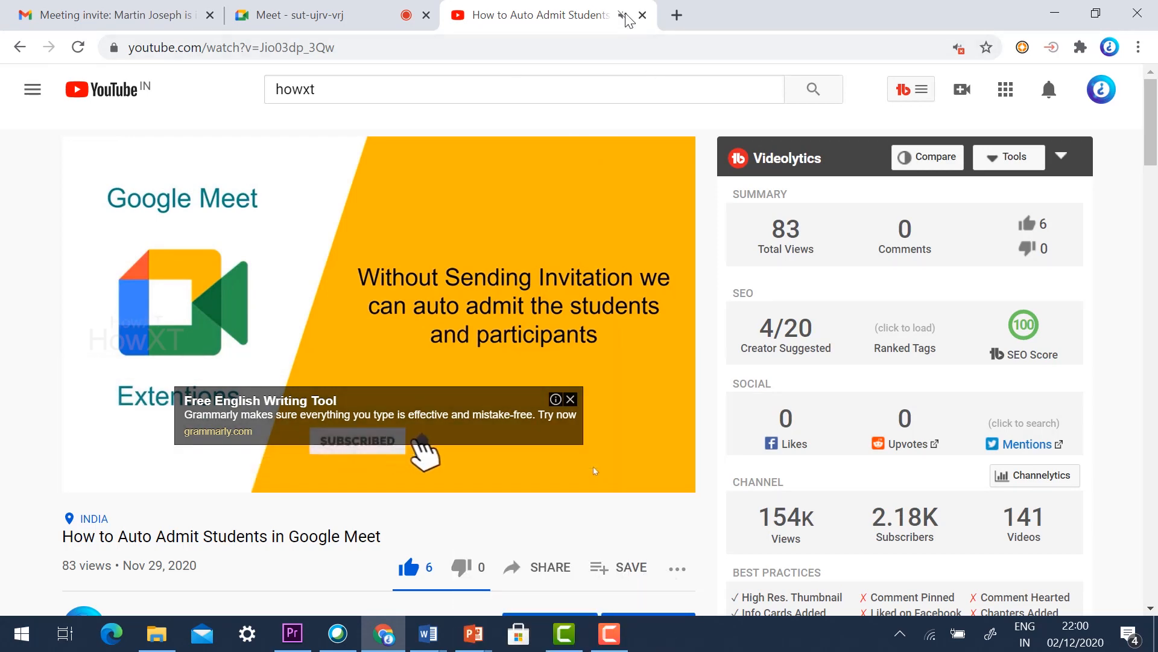
left_click(325, 14)
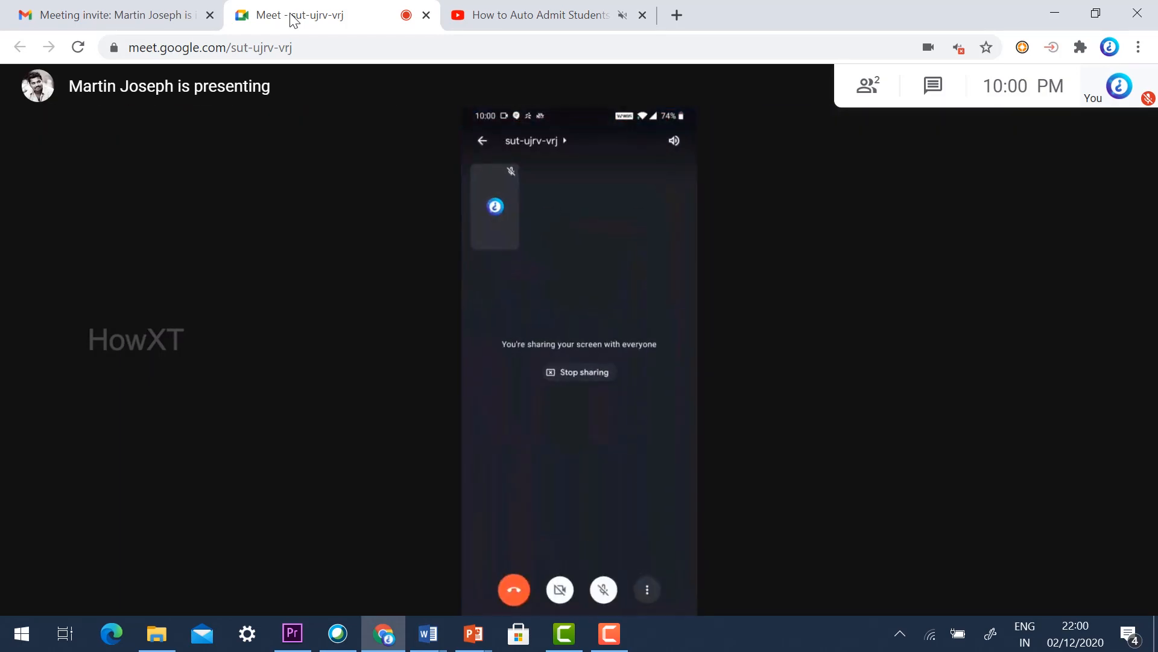
Step: Switch to the Meet tab, mute its site audio from the tab context menu, and bring up the YouTube tab's actions
left_click(603, 589)
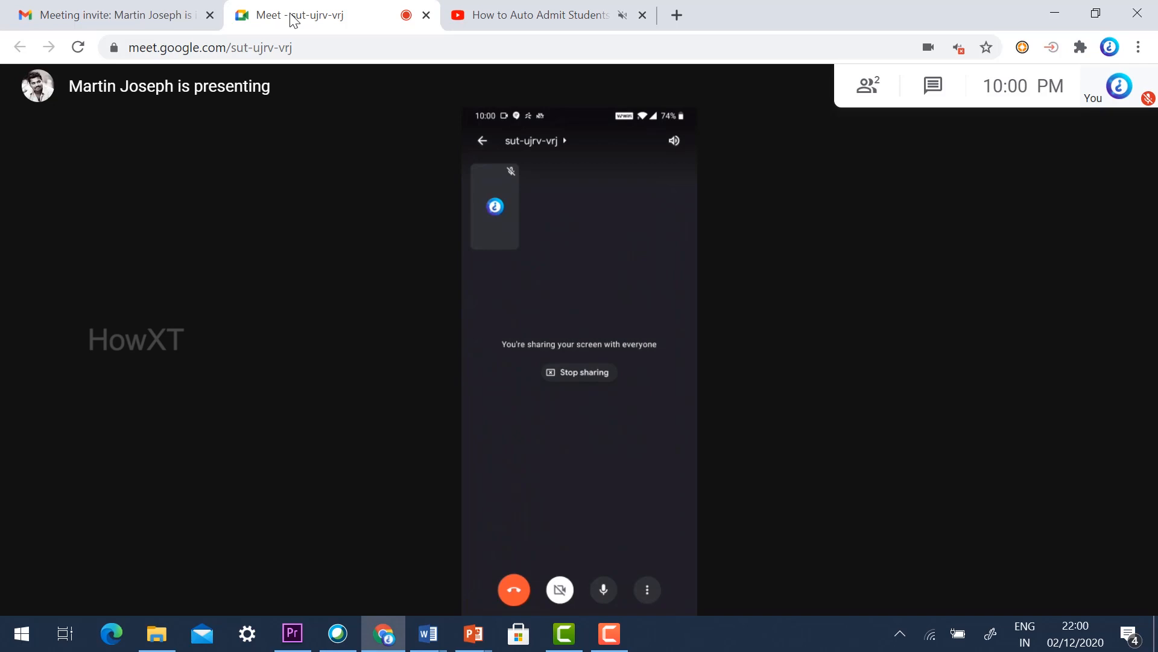
left_click(673, 141)
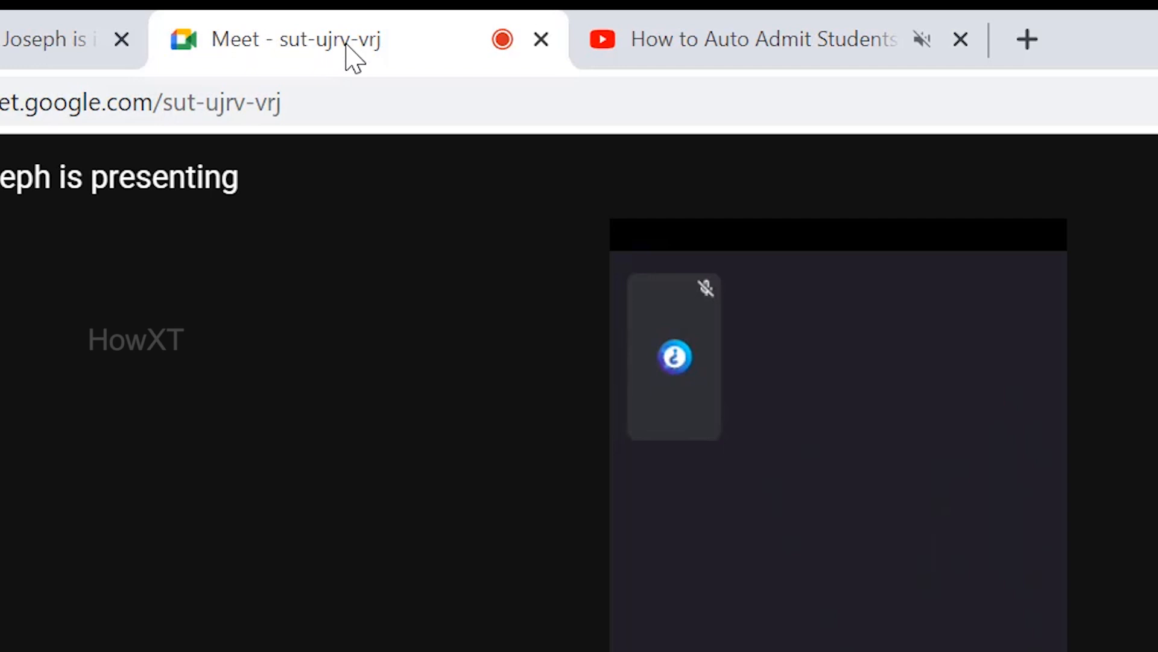
mouse_move(495, 372)
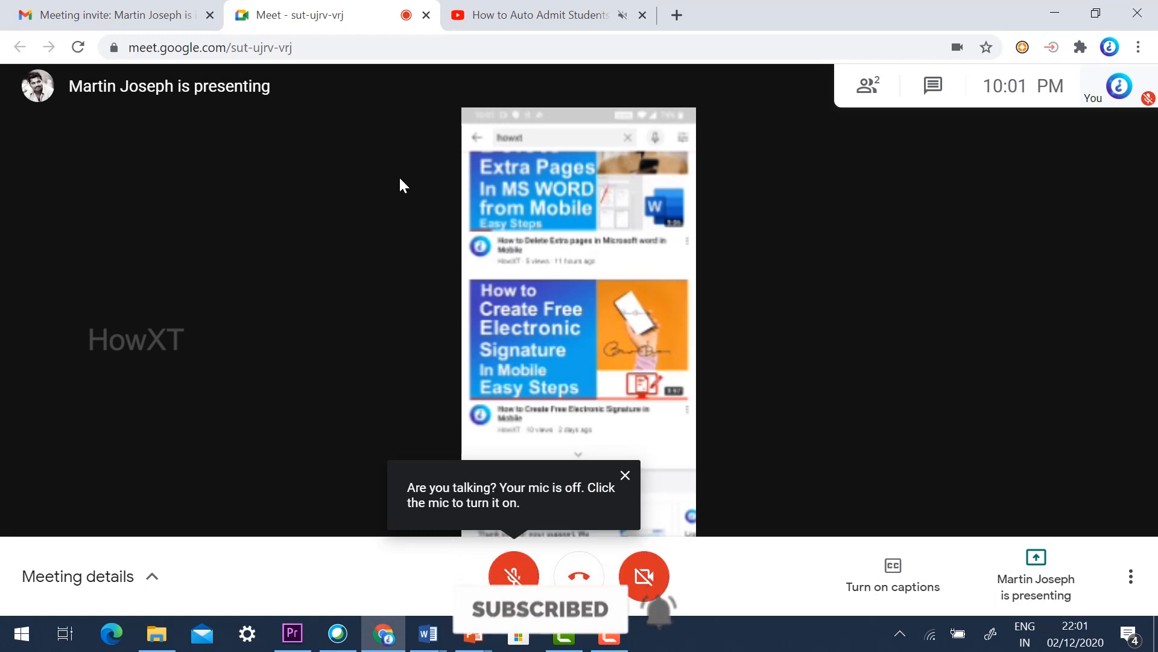
mouse_move(329, 15)
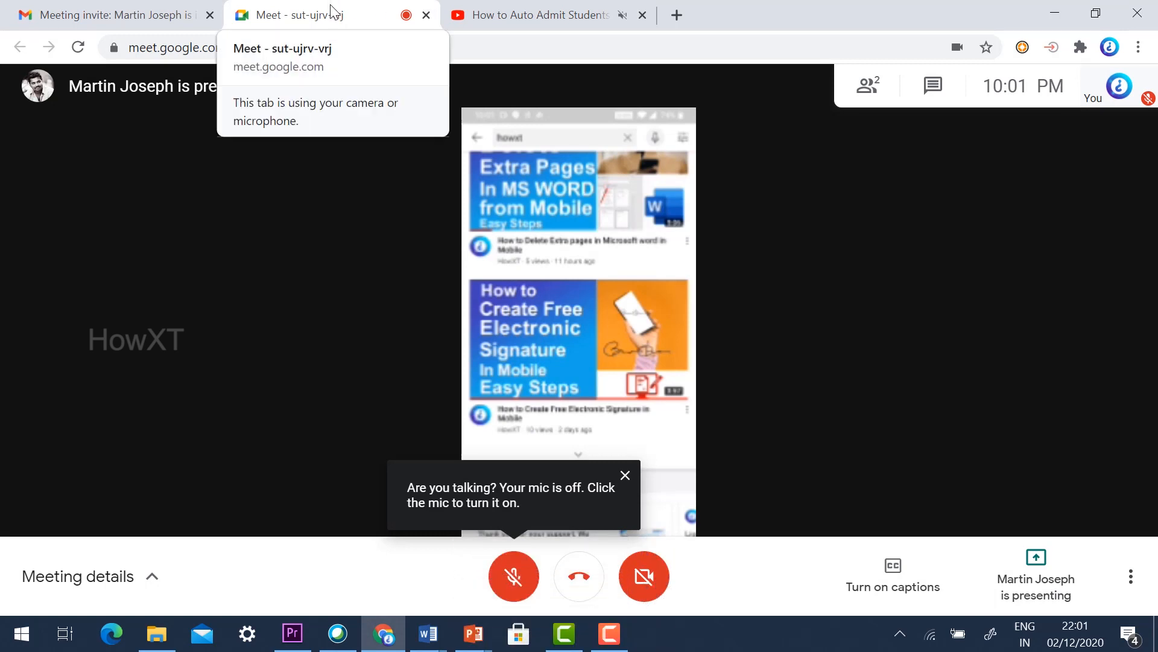
right_click(303, 15)
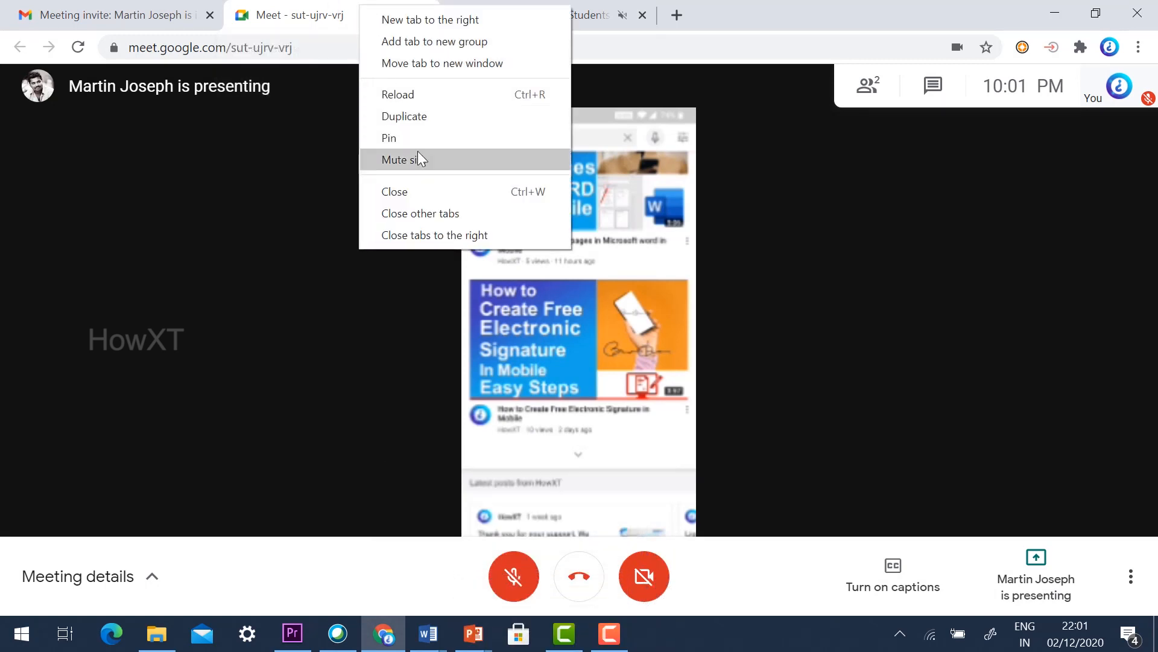
left_click(402, 159)
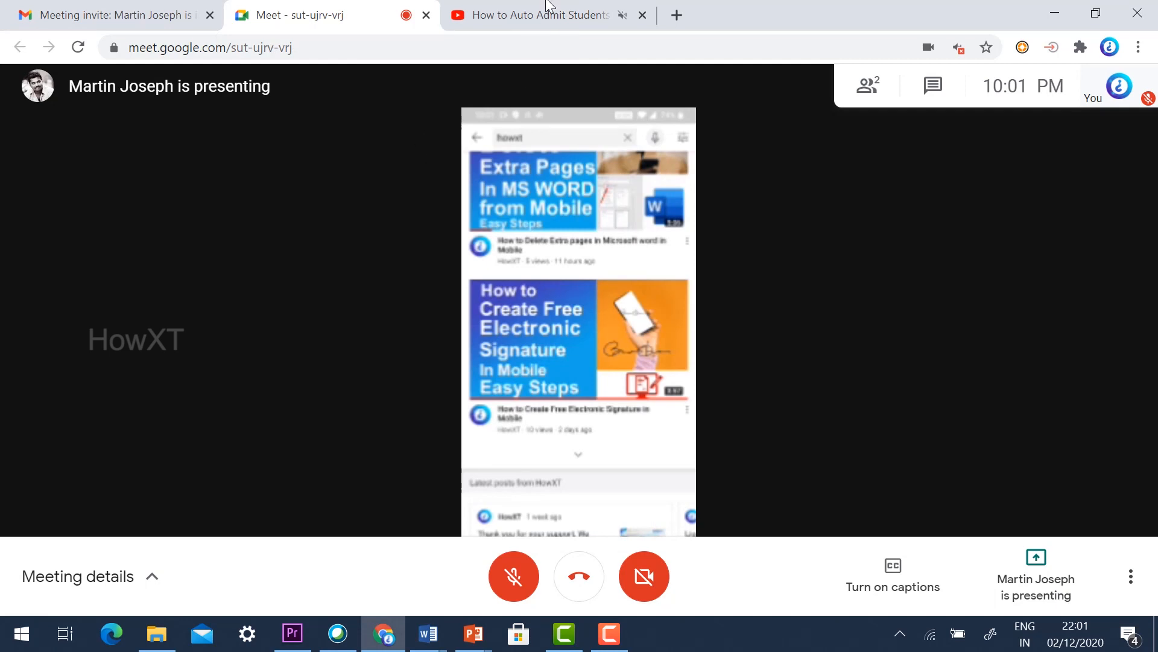
right_click(539, 15)
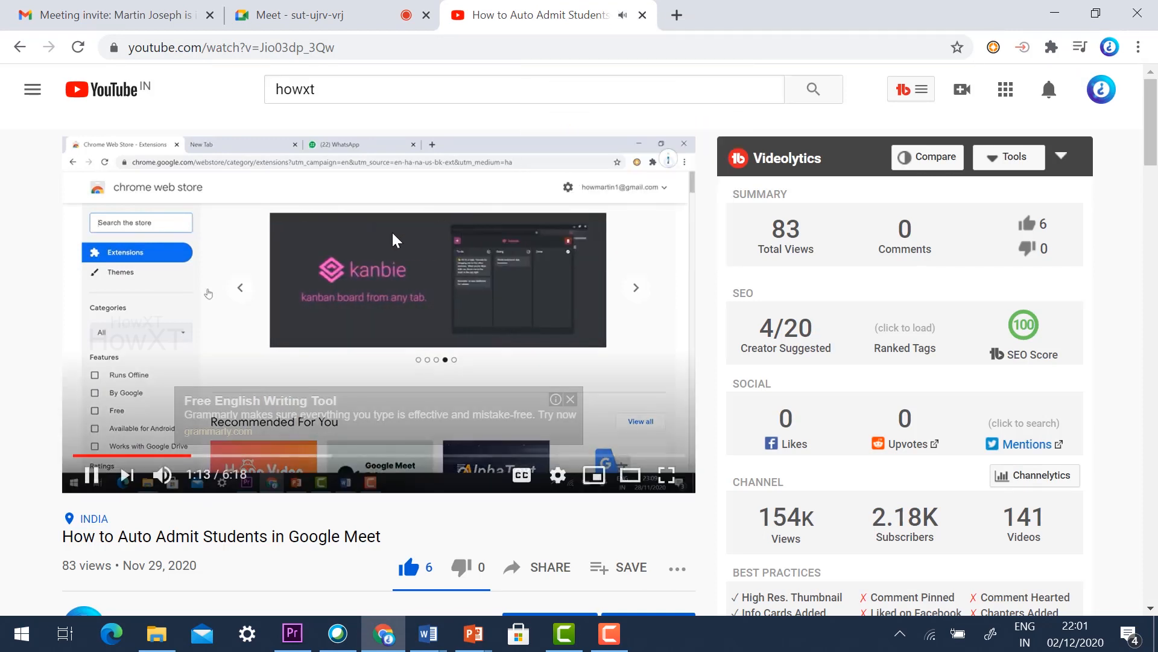
mouse_move(92, 475)
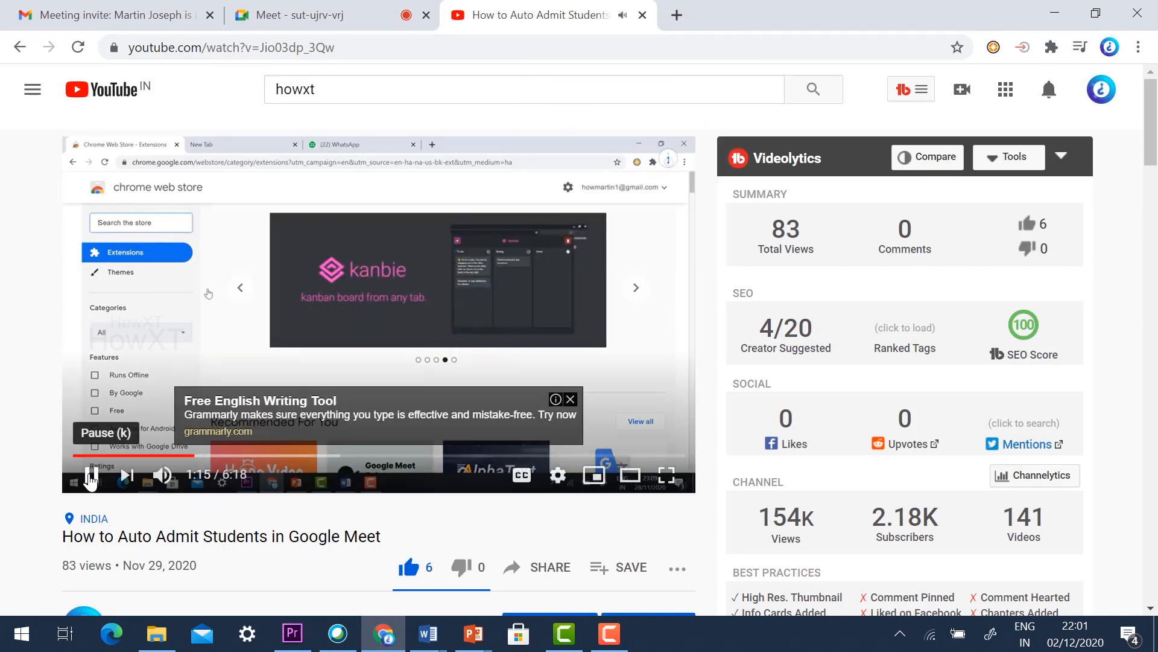
Step: Pause the Auto Admit Students video at 1:15 in the YouTube player
left_click(88, 475)
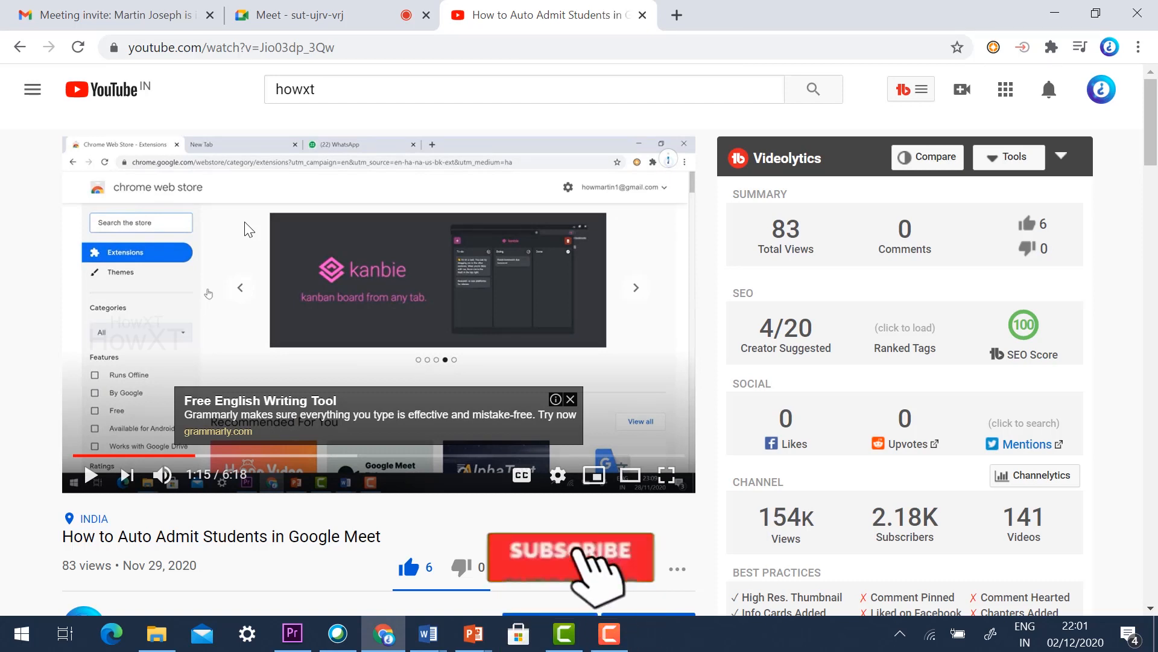
left_click(569, 550)
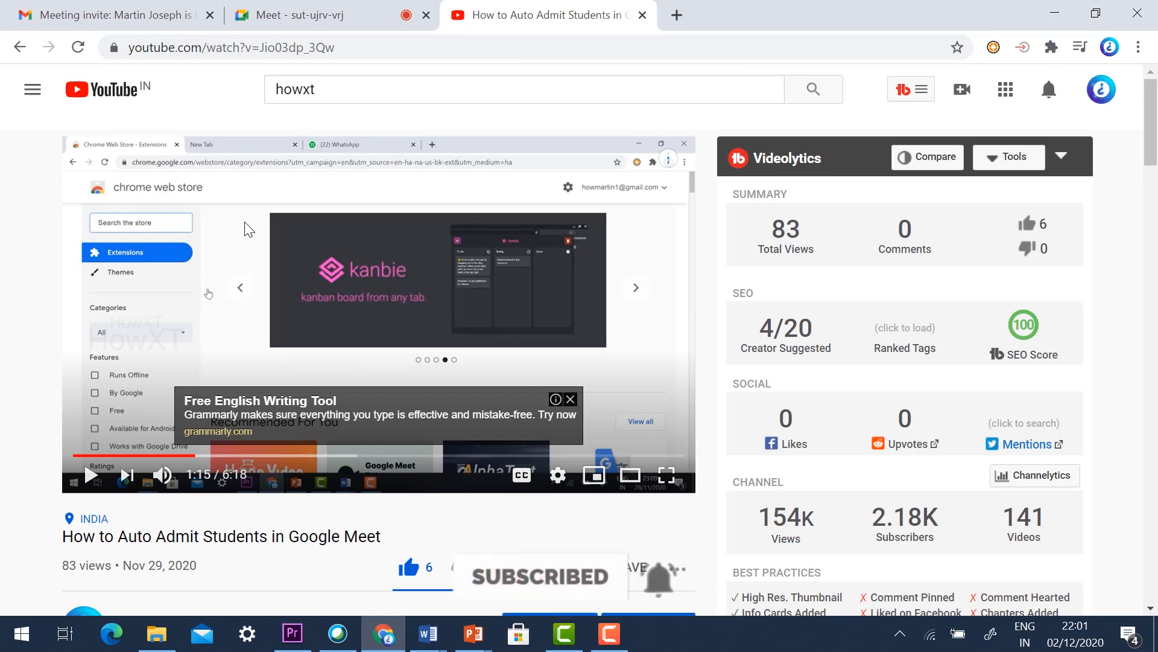